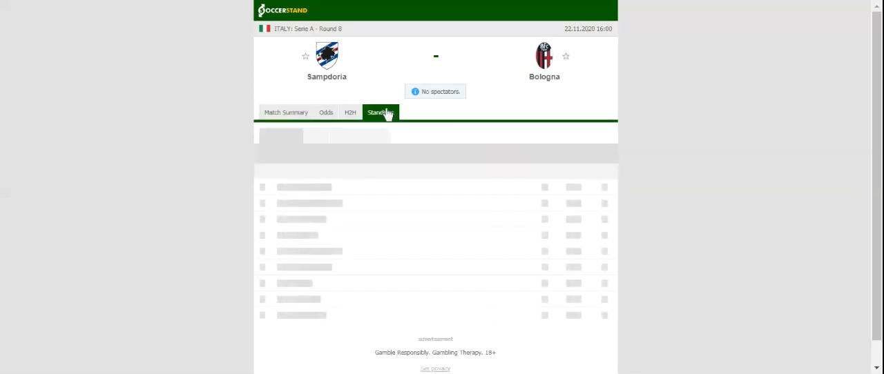
Show the Serie A standings, then the H2H records with Sampdoria's and Bologna's recent results.
click(381, 112)
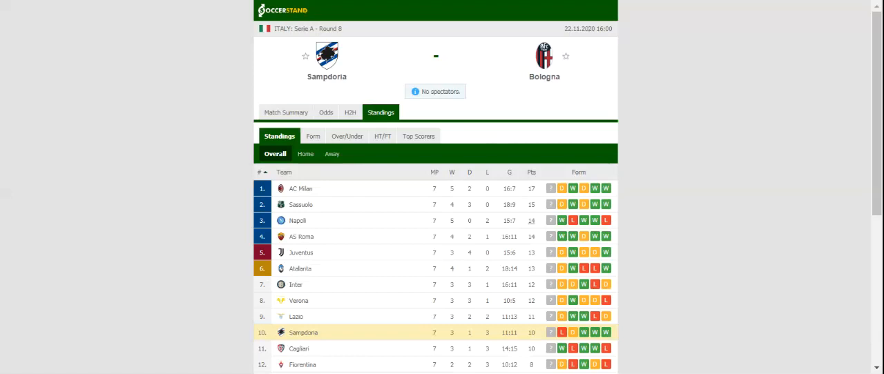
click(356, 111)
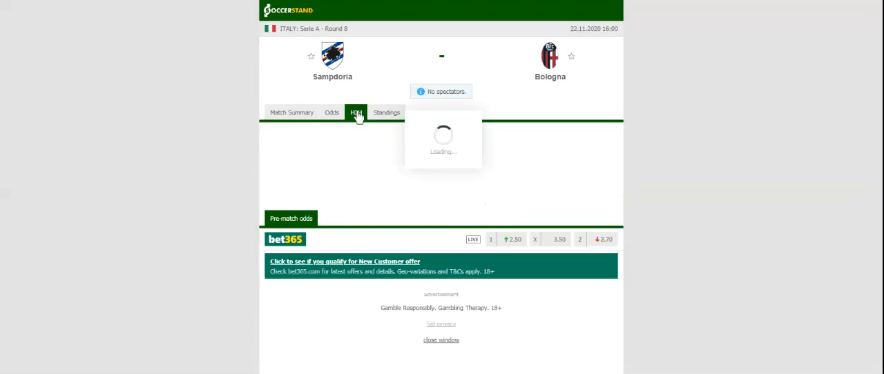
click(356, 112)
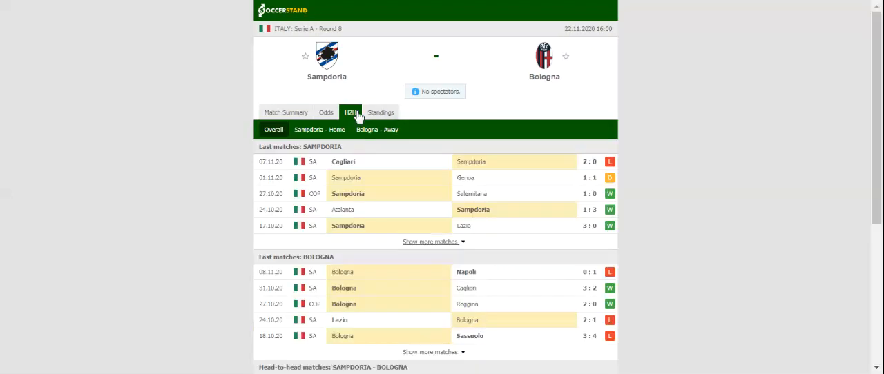
mouse_move(357, 116)
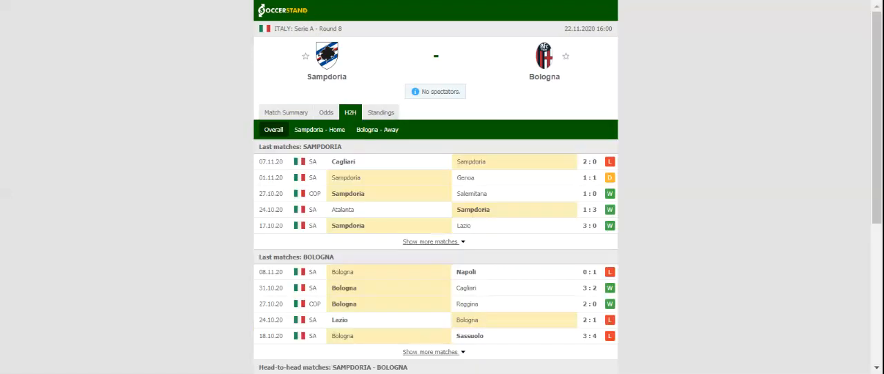